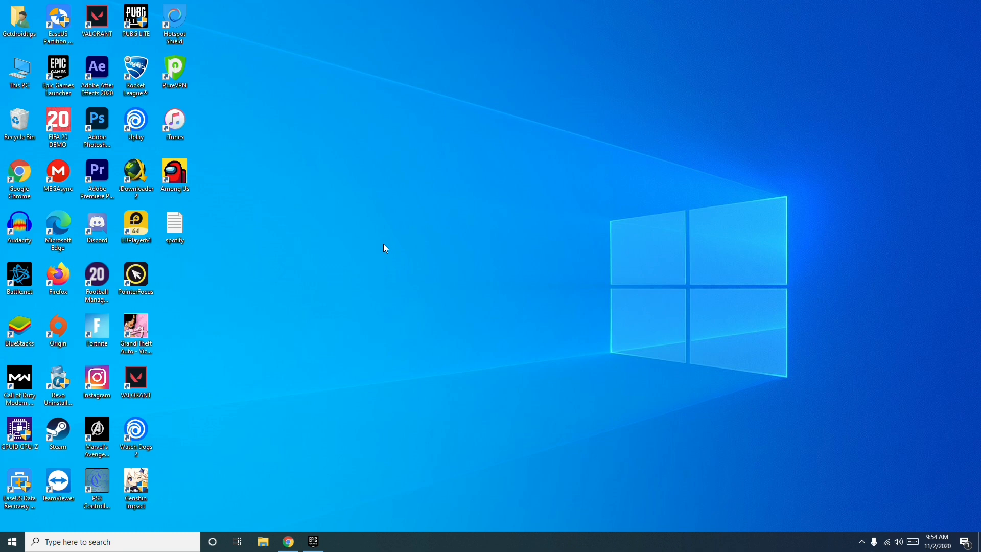
mouse_move(261, 238)
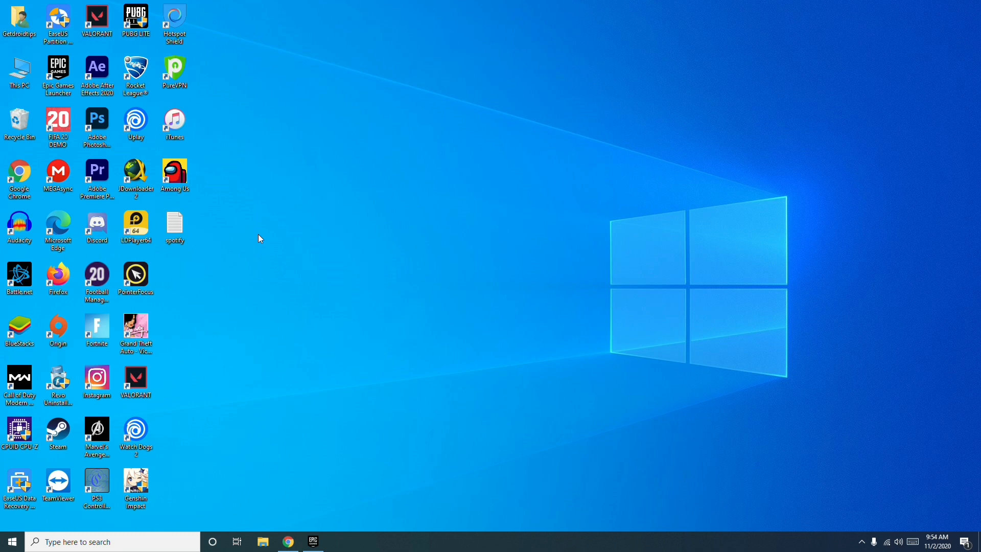
mouse_move(277, 242)
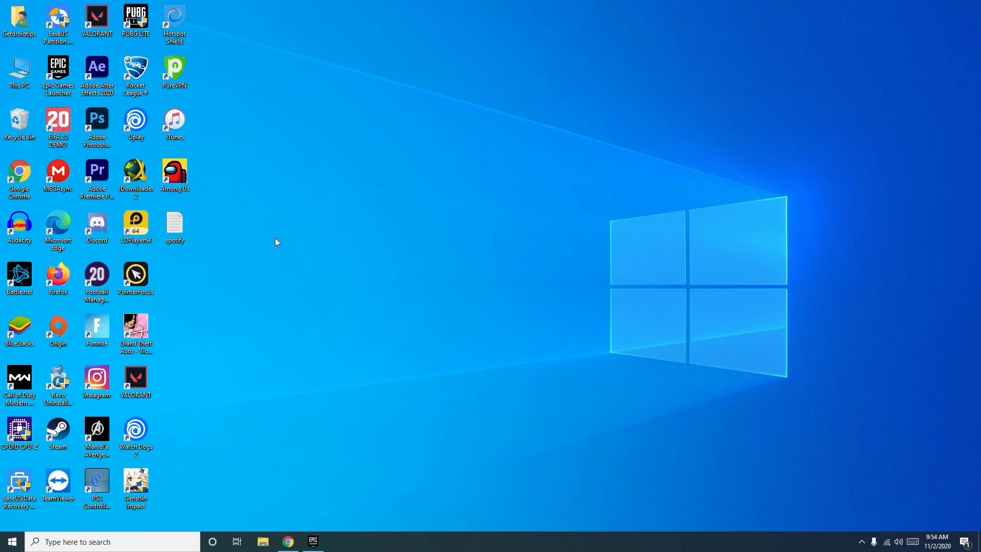
mouse_move(436, 541)
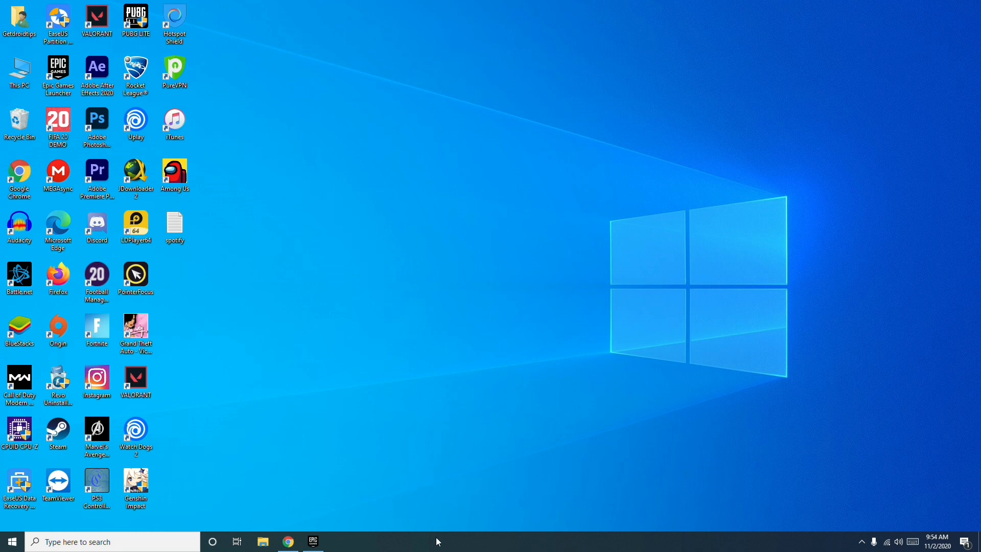
Step: Launch Task Manager from the taskbar menu to see the running processes, including Chrome and EpicGamesLauncher
right_click(437, 540)
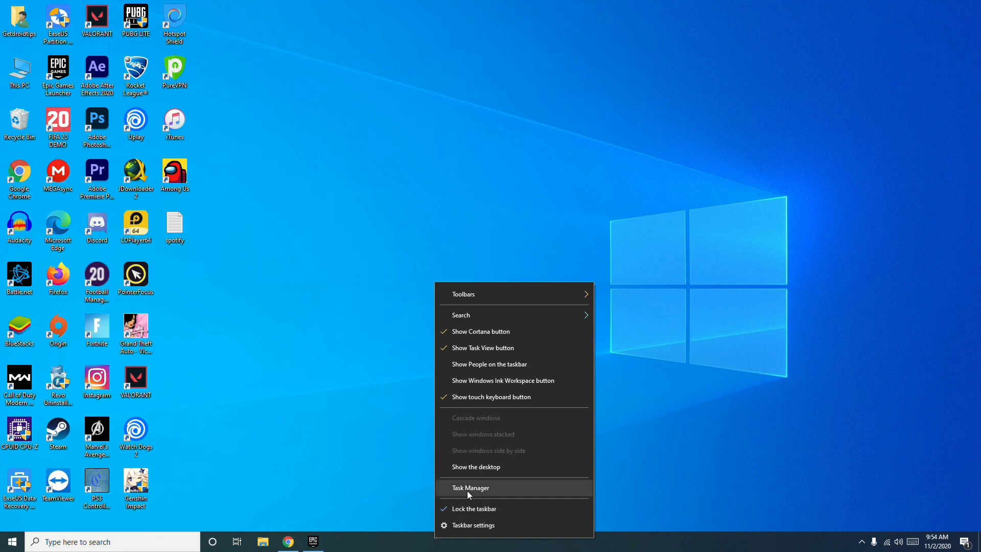
left_click(469, 488)
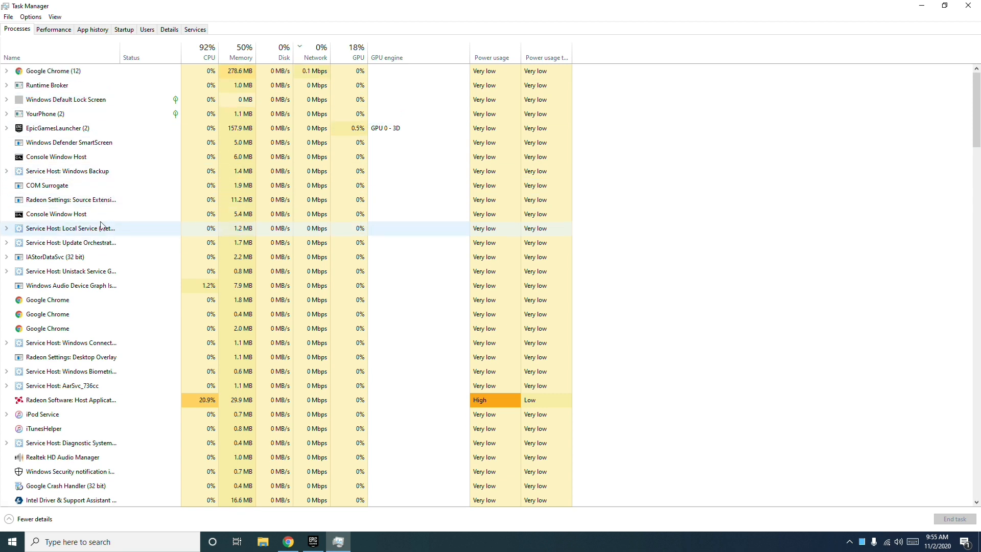
mouse_move(133, 100)
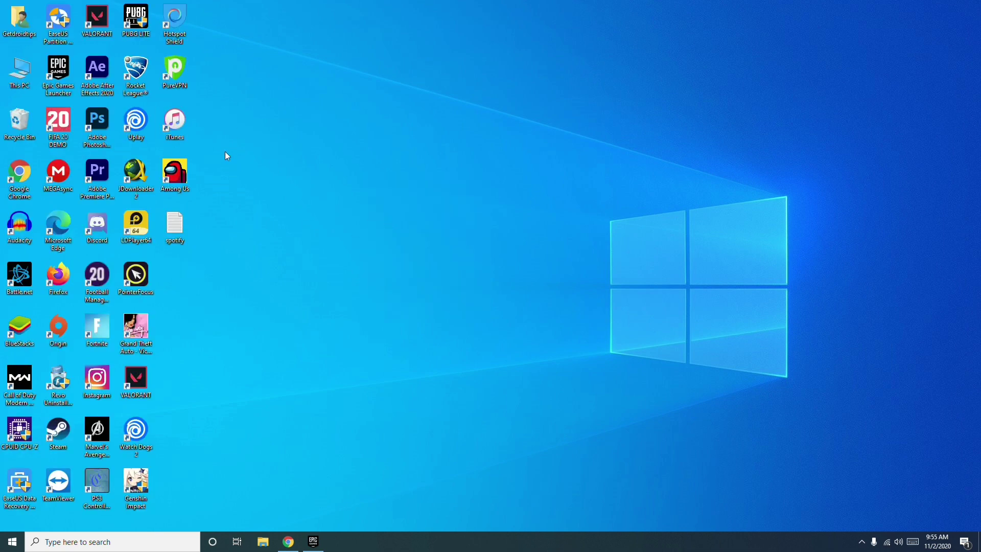
mouse_move(243, 173)
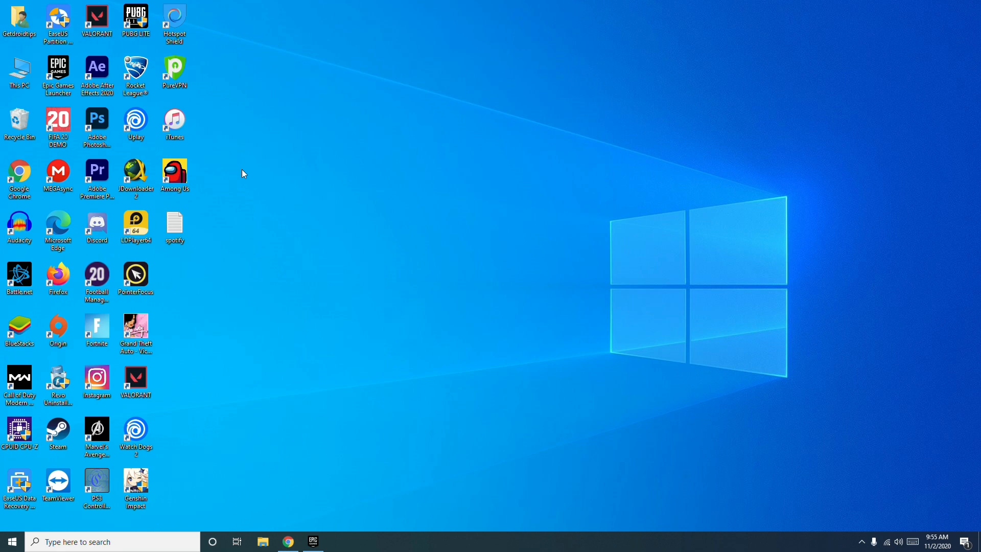
mouse_move(245, 191)
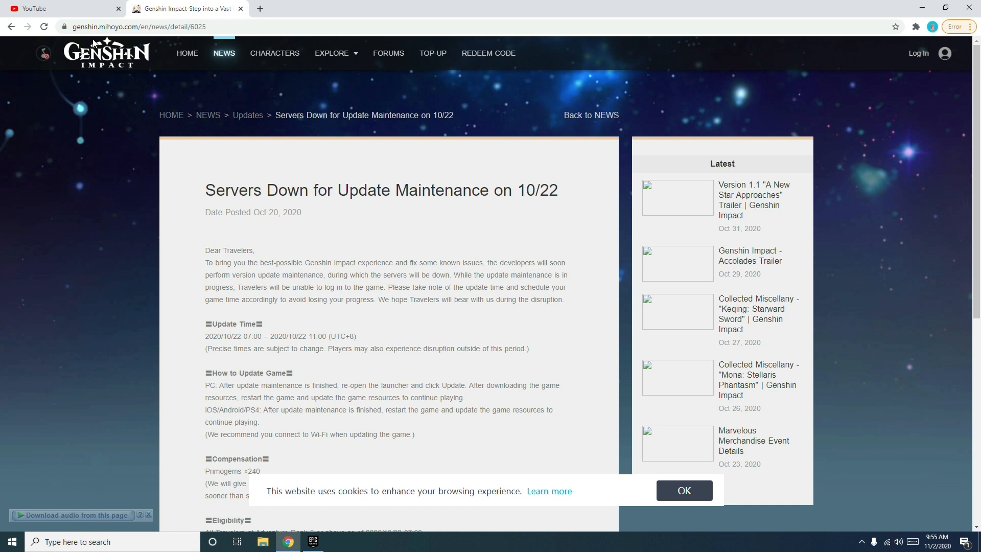
mouse_move(323, 244)
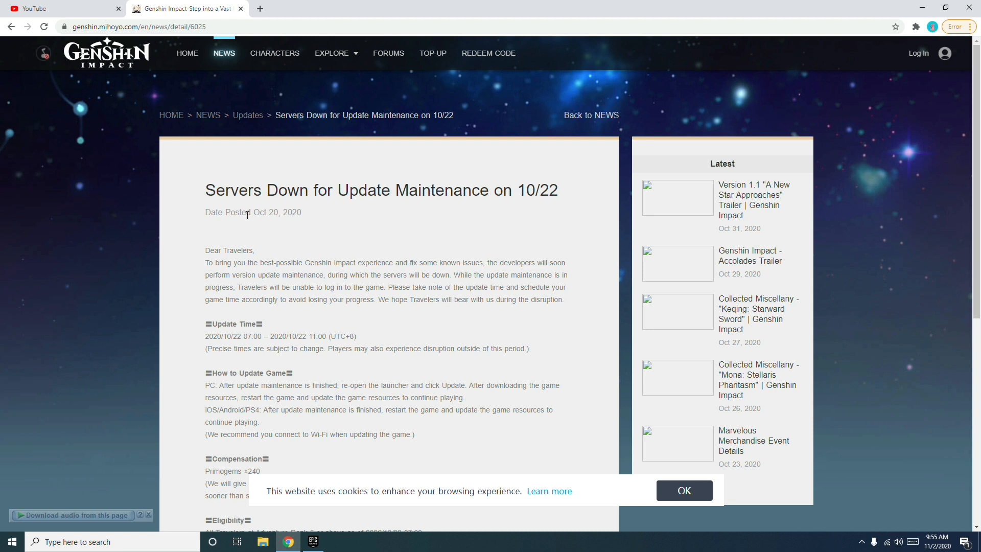
mouse_move(257, 212)
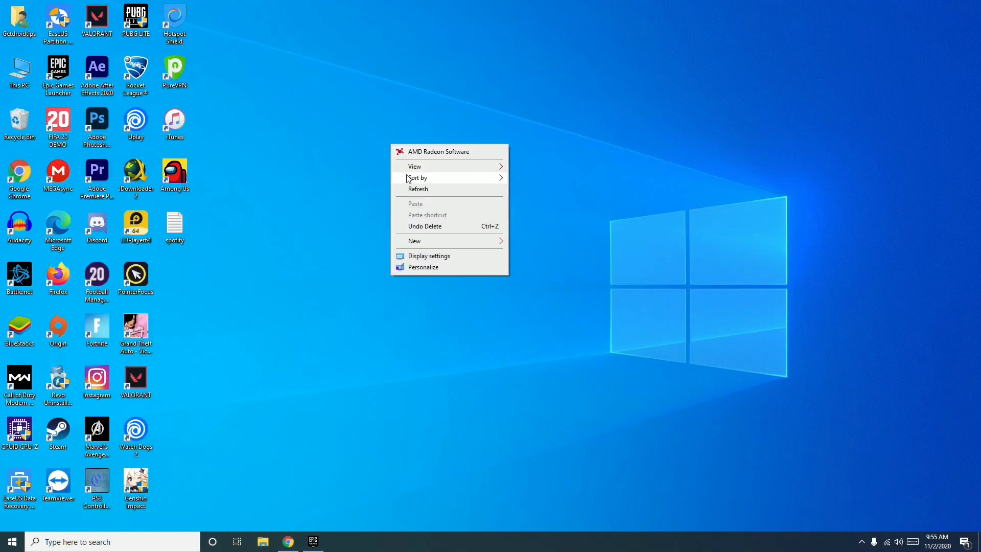
left_click(413, 196)
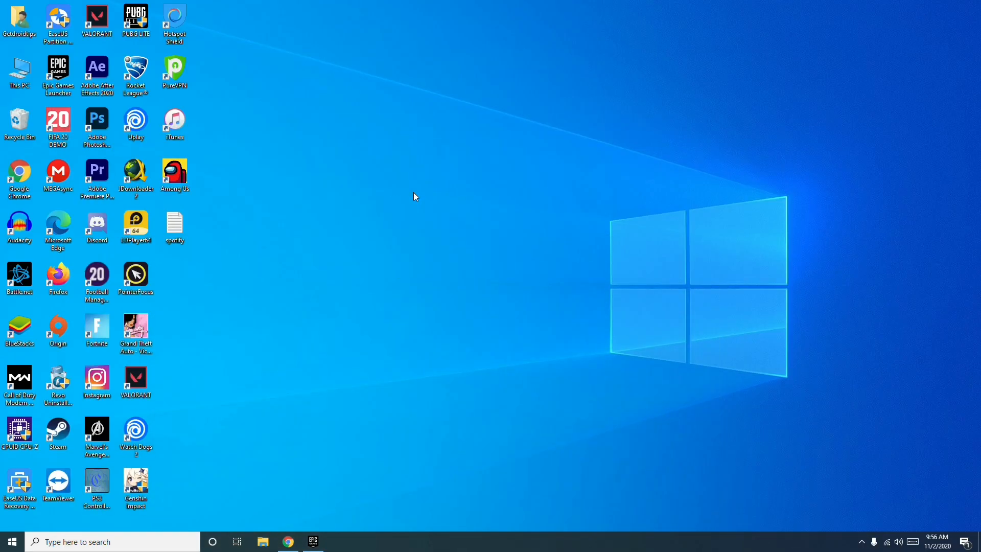